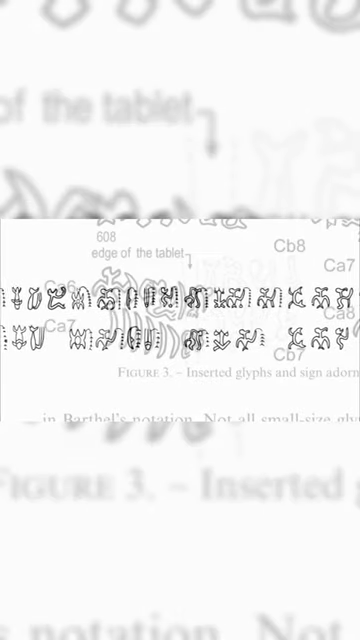
{"action": "scroll", "scroll_direction": "down", "scroll_amount": 3}
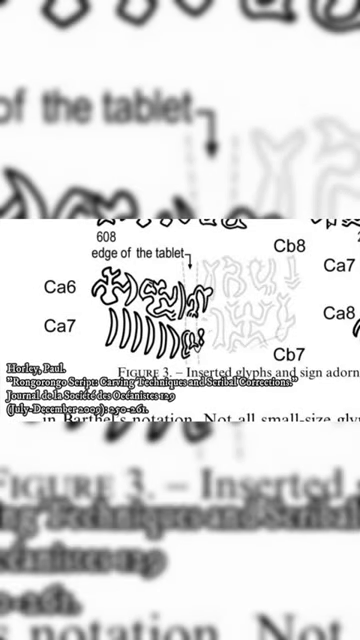